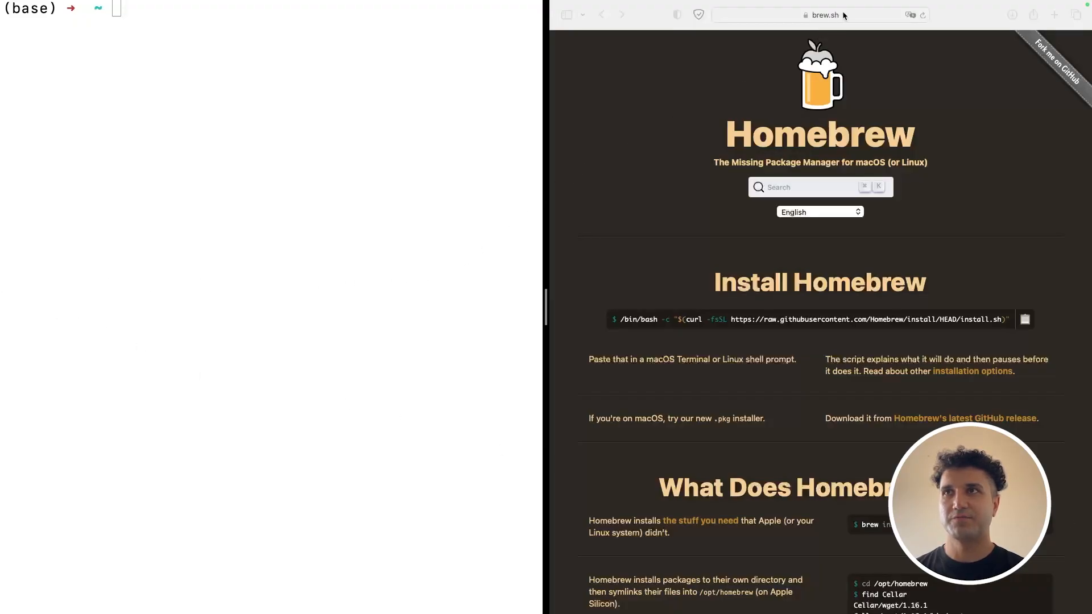
Step: Run the Homebrew /bin/bash curl install script from brew.sh in Terminal
{"action": "left_click", "coordinate": [820, 15]}
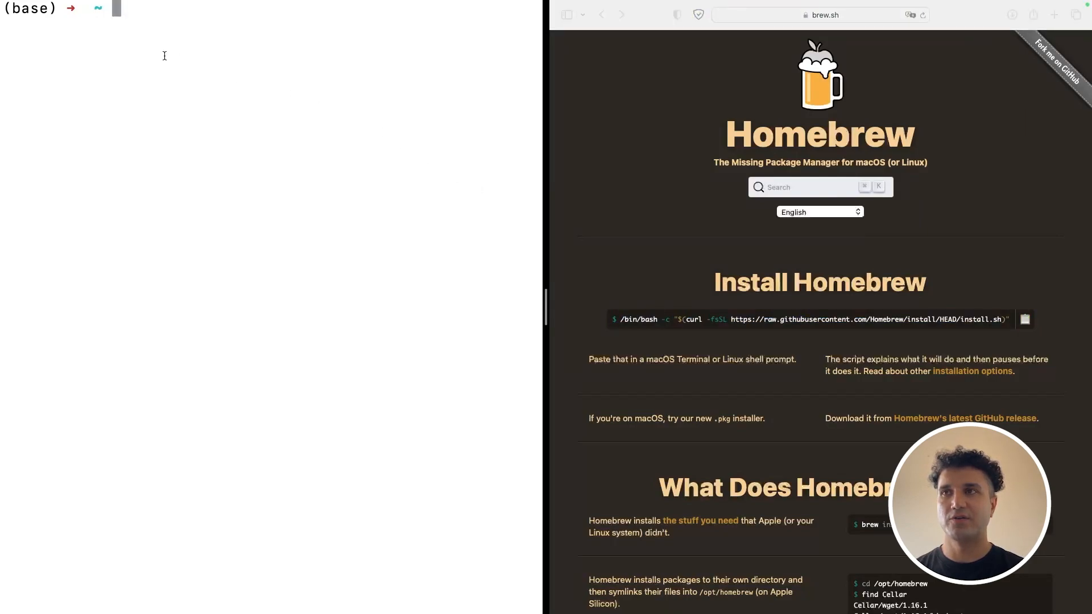
{"action": "type", "text": "/bin/bash -c \"$(curl -fsSL https://raw.githubusercontent.com/Homebrew/install/HEAD/install.sh)\""}
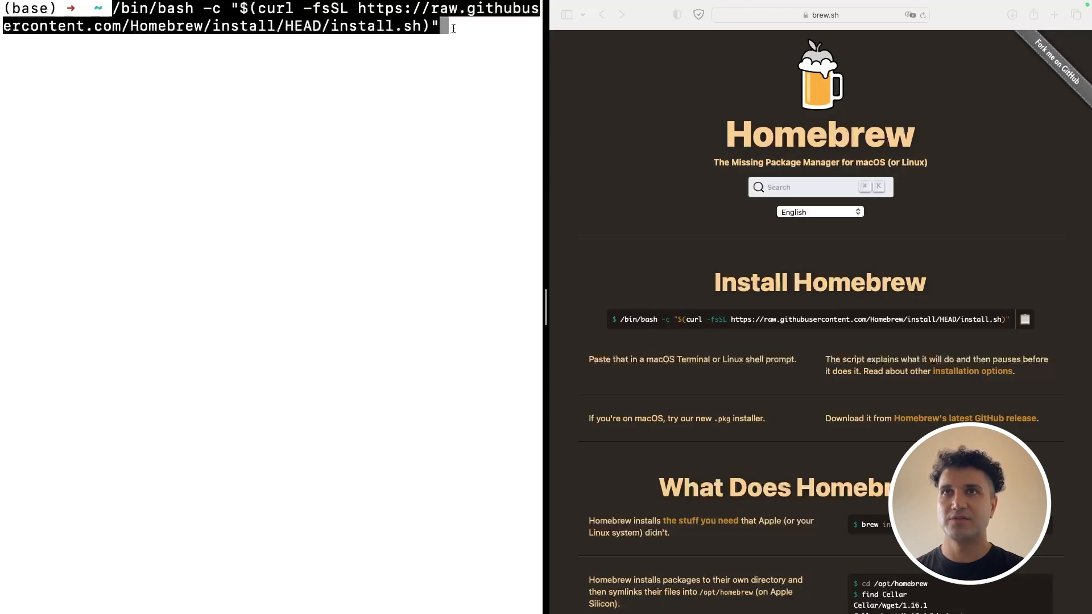
{"action": "mouse_move", "coordinate": [456, 33]}
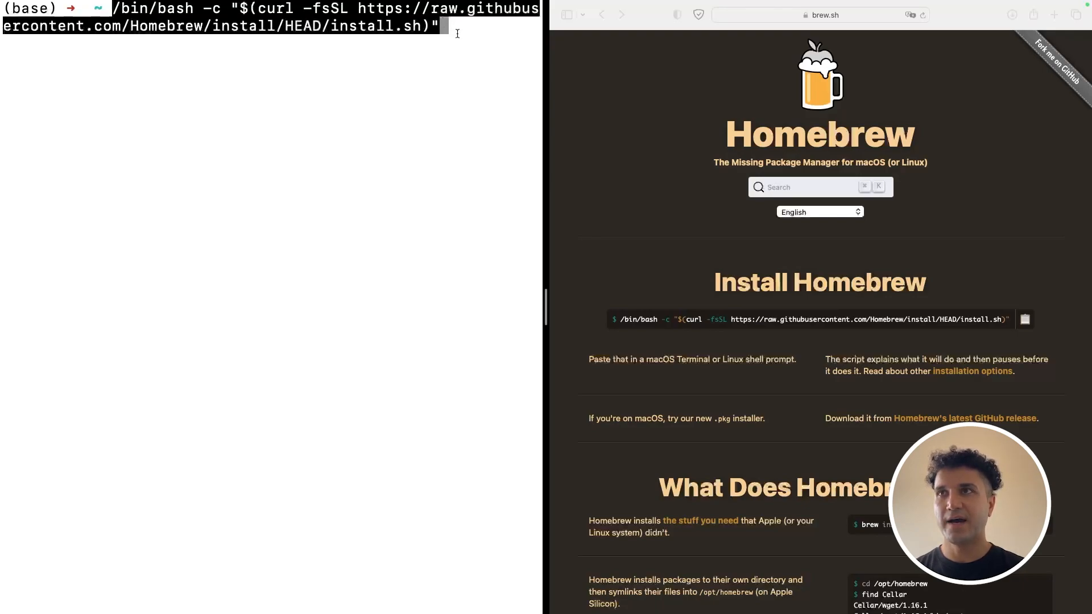
{"action": "key", "text": "Return"}
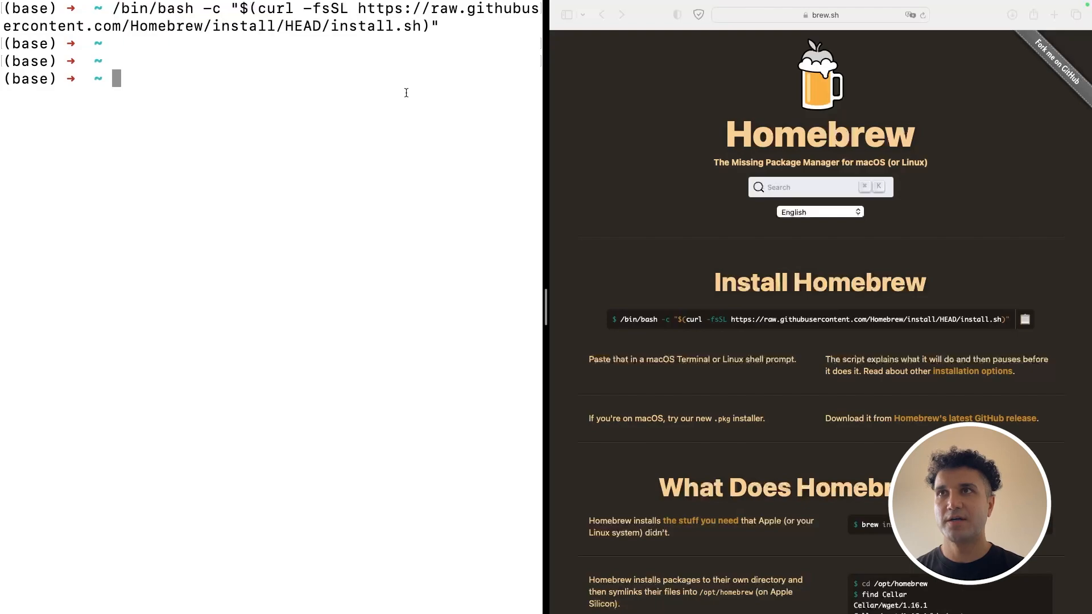
Step: Search brew.sh for 'flutter' and open the flutter cask page
{"action": "left_click", "coordinate": [819, 187]}
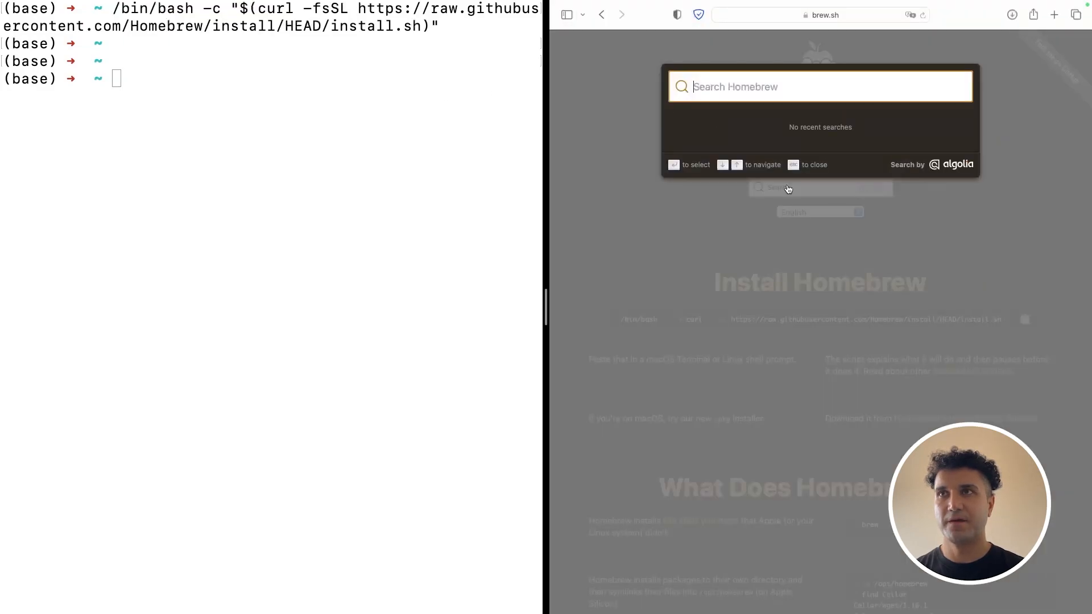
{"action": "type", "text": "flutter"}
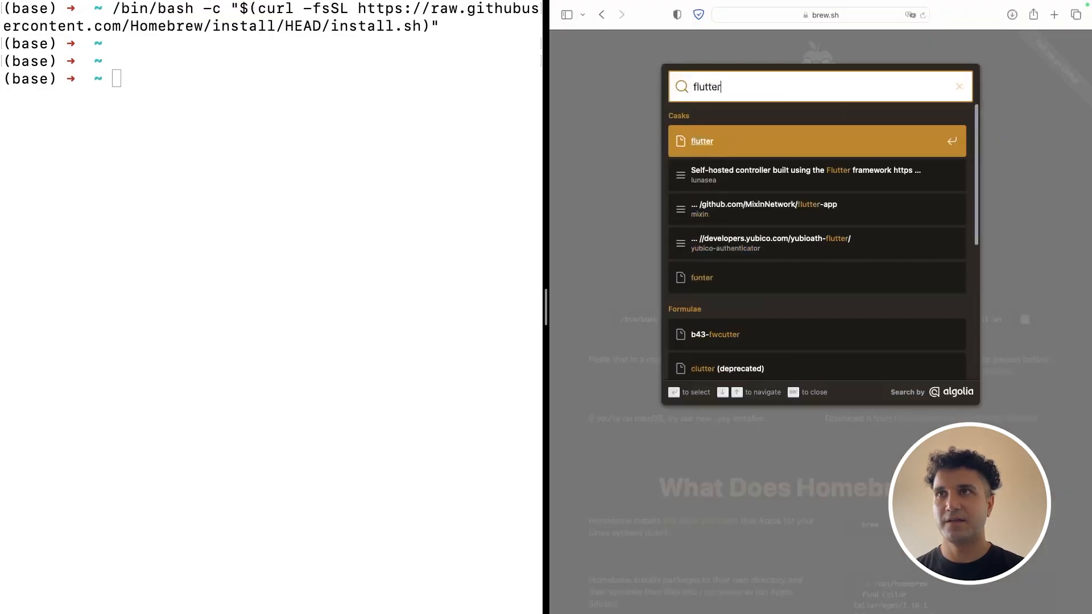
{"action": "left_click", "coordinate": [701, 141]}
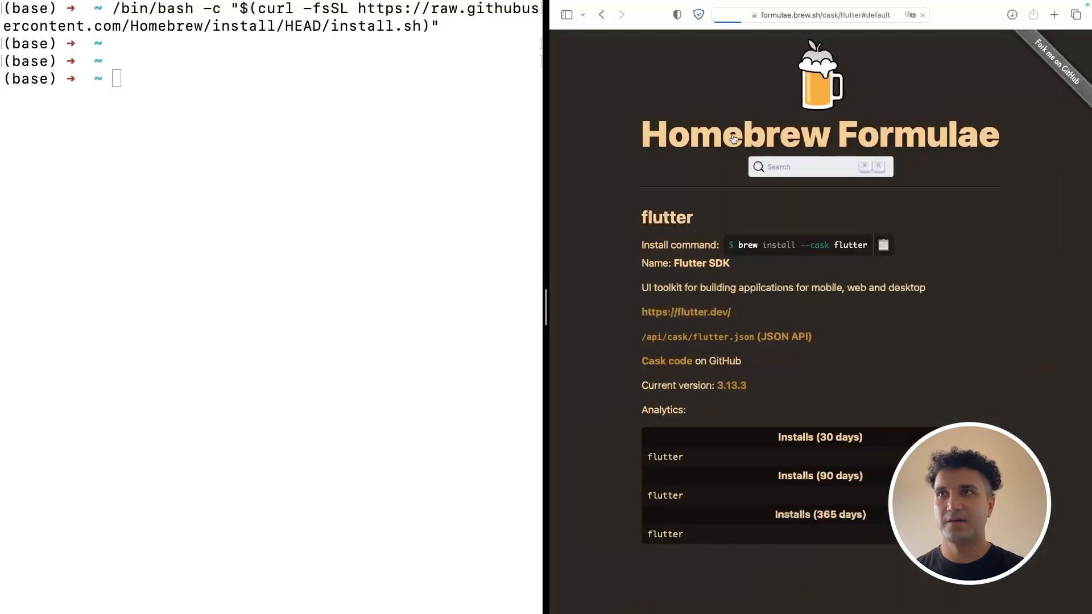
{"action": "mouse_move", "coordinate": [647, 251]}
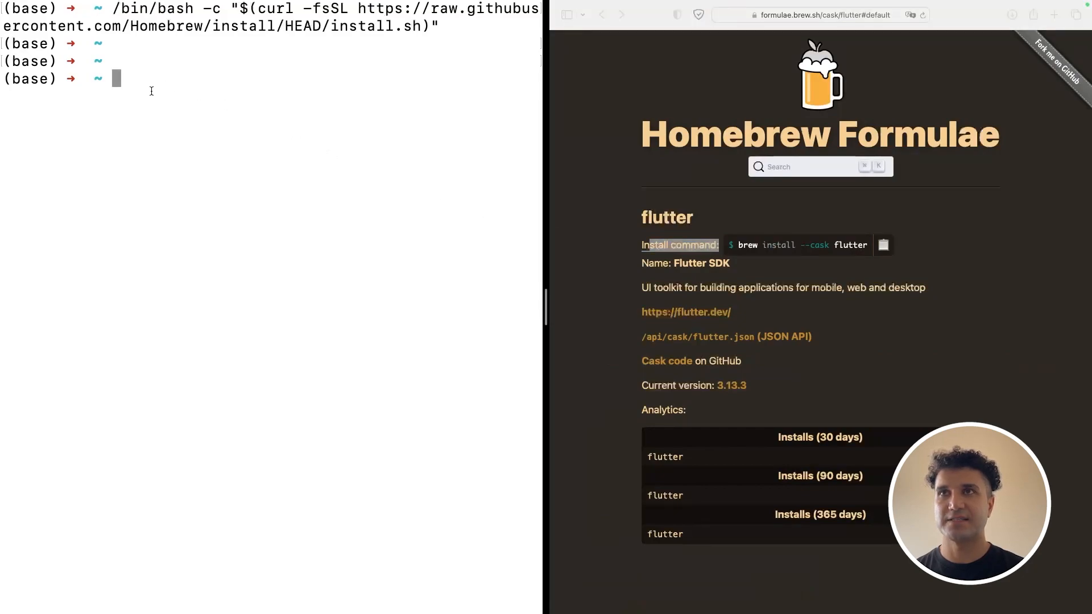
Step: Run 'brew install --cask flutter' to install the Flutter SDK
{"action": "type", "text": "brew install --cask flutter"}
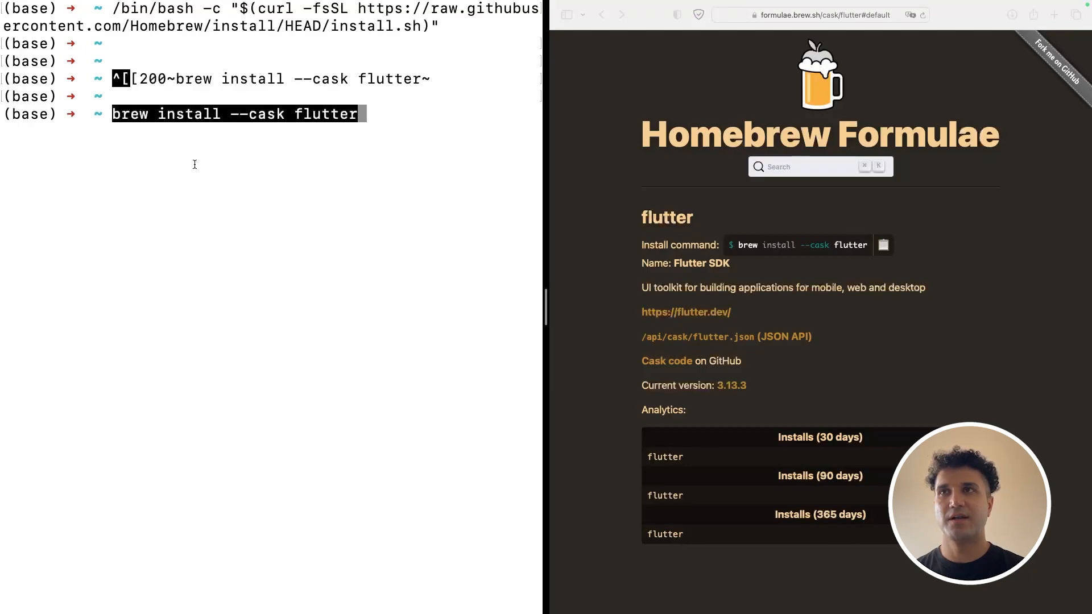
{"action": "key", "text": "Return"}
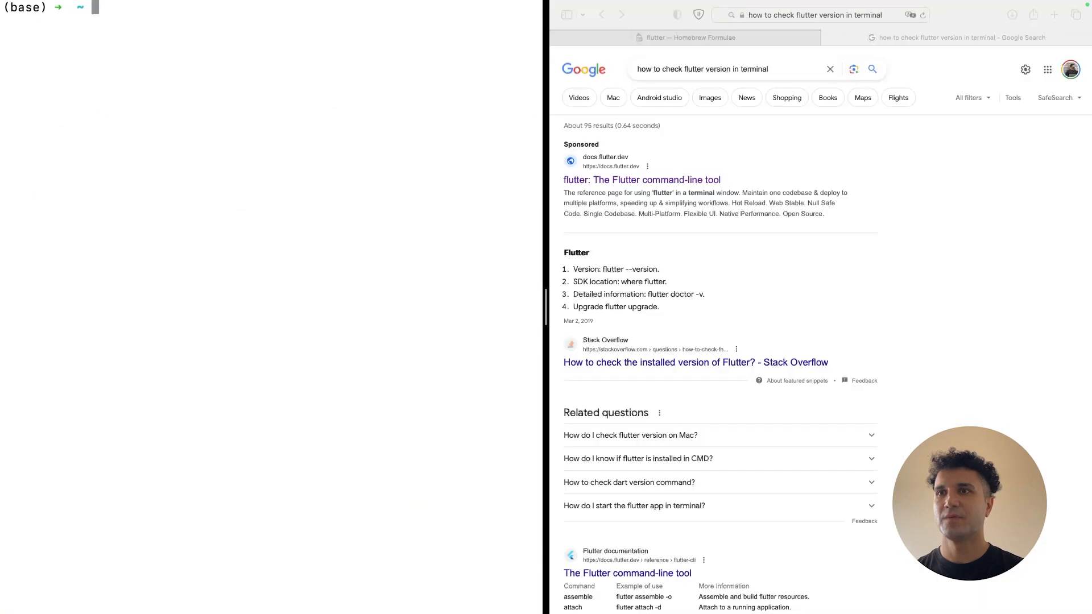
Step: Run 'flutter --version', reporting Flutter 3.13.3 stable with Dart 3.1.1, and highlight the version
{"action": "type", "text": "flutter --version"}
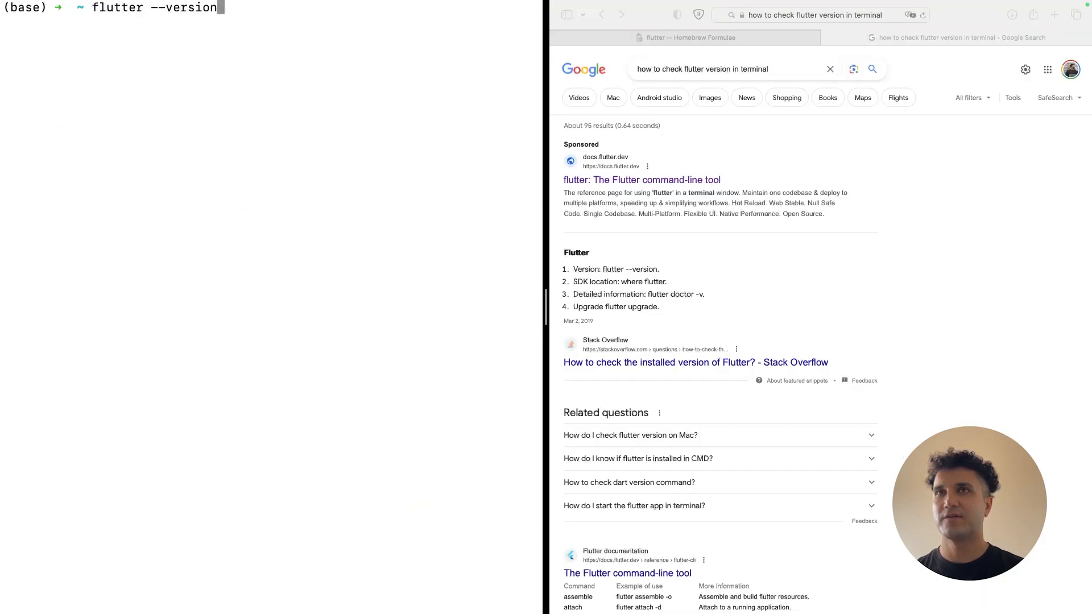
{"action": "key", "text": "Return"}
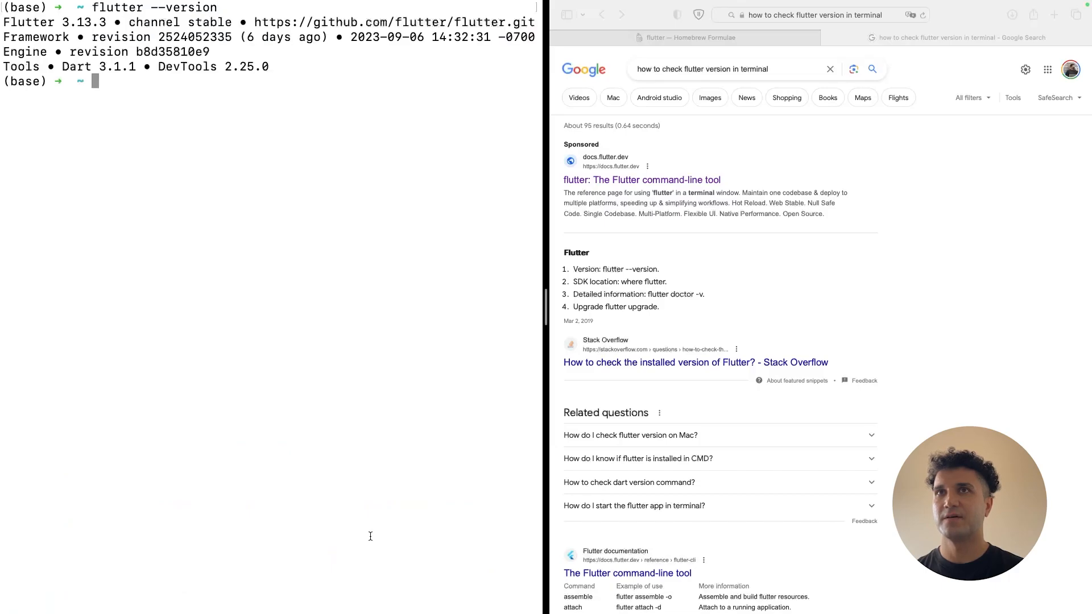
{"action": "double_click", "coordinate": [33, 21]}
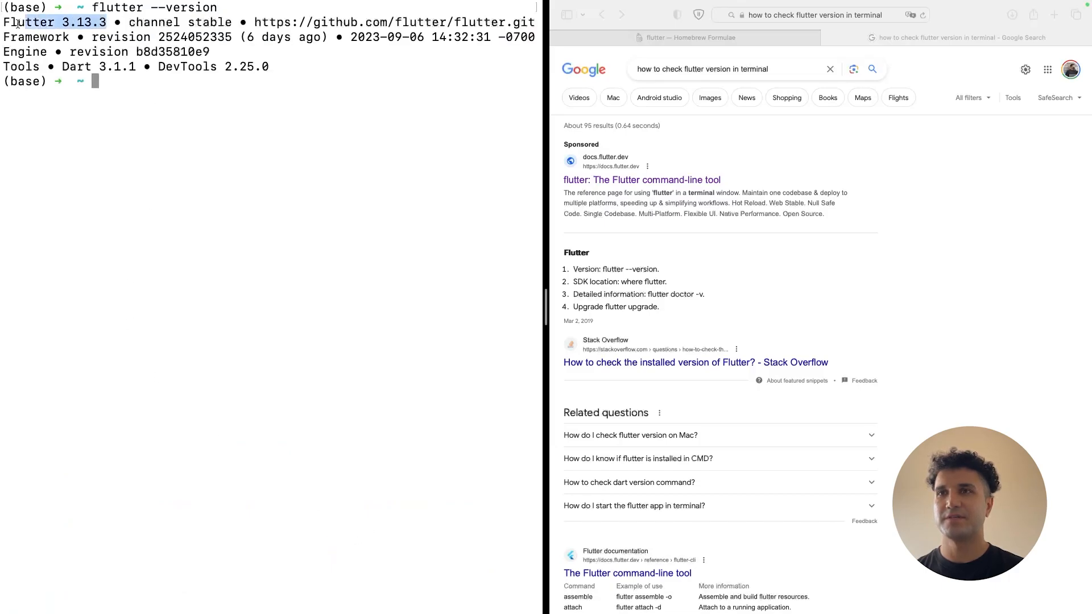